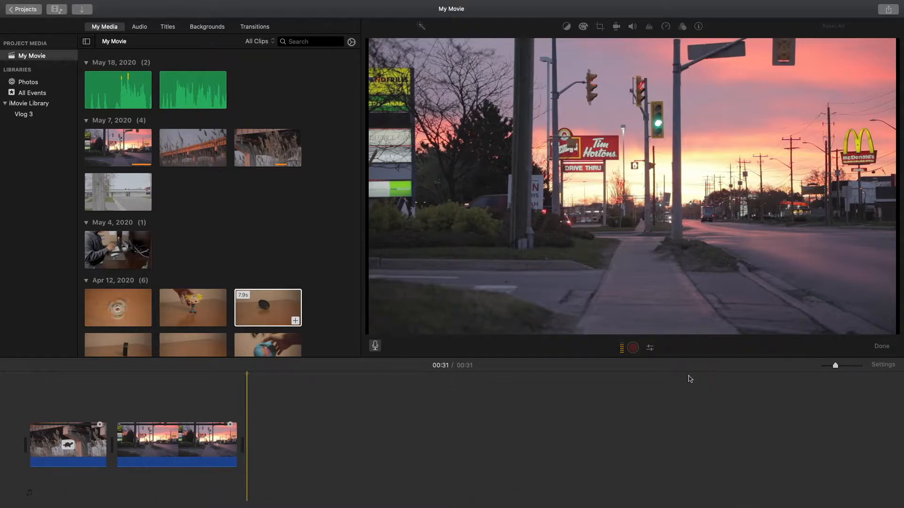
Step: Pick the 2.2-minute track from the Music library as background music under the clips
left_click(140, 26)
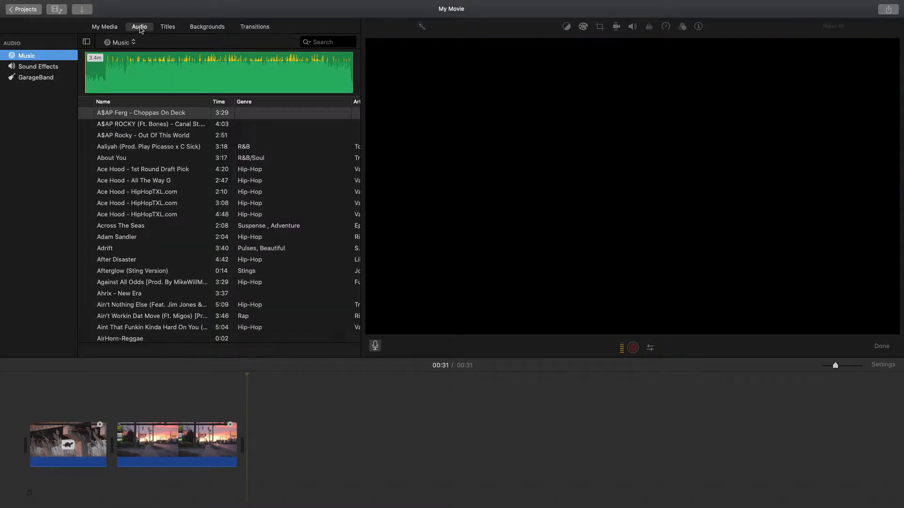
mouse_move(143, 169)
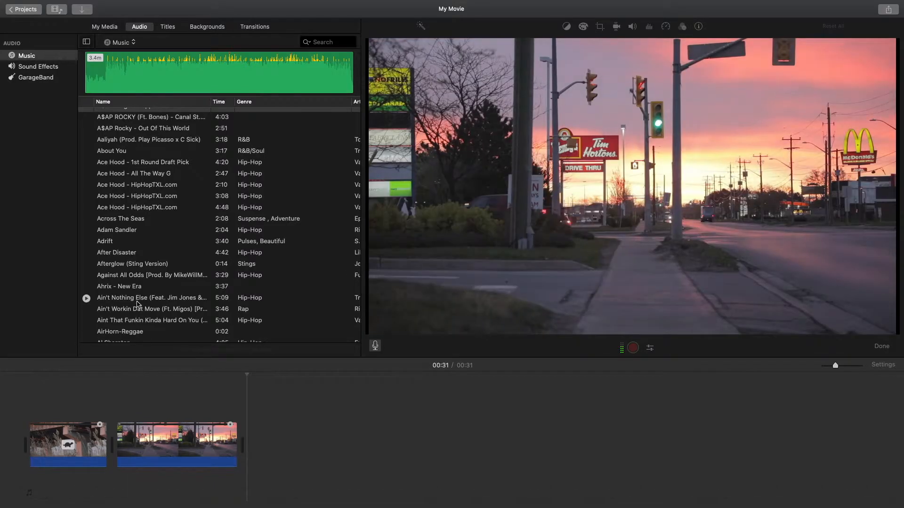
left_click(135, 300)
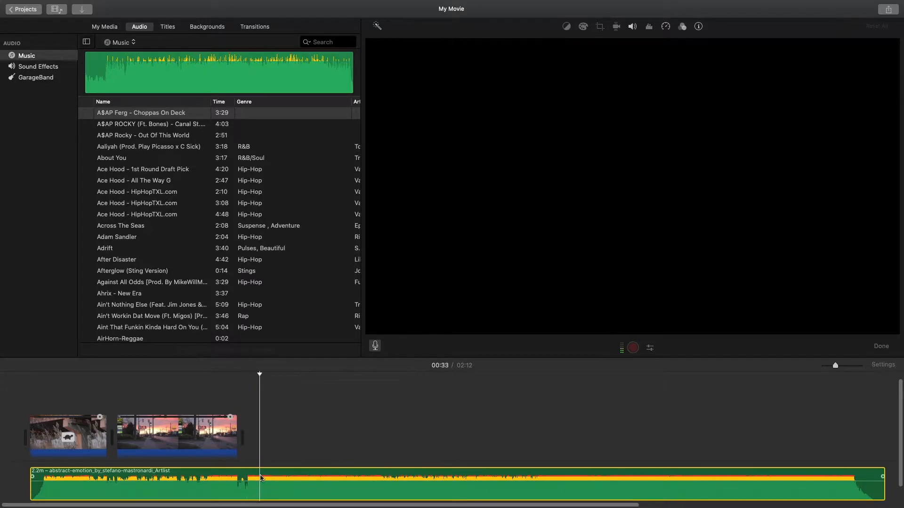
Step: Lower the selected music clip's volume slider from 100% to 60%
left_click(632, 26)
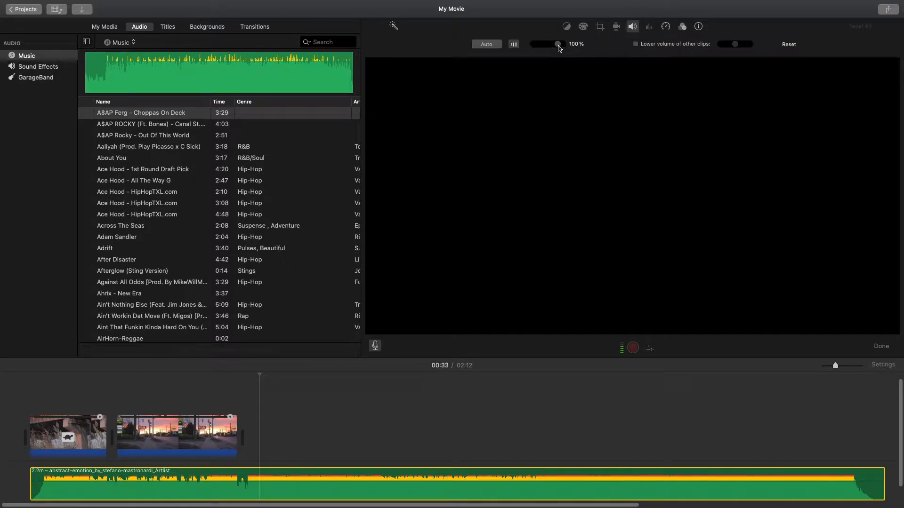
left_click_drag(558, 44, 551, 45)
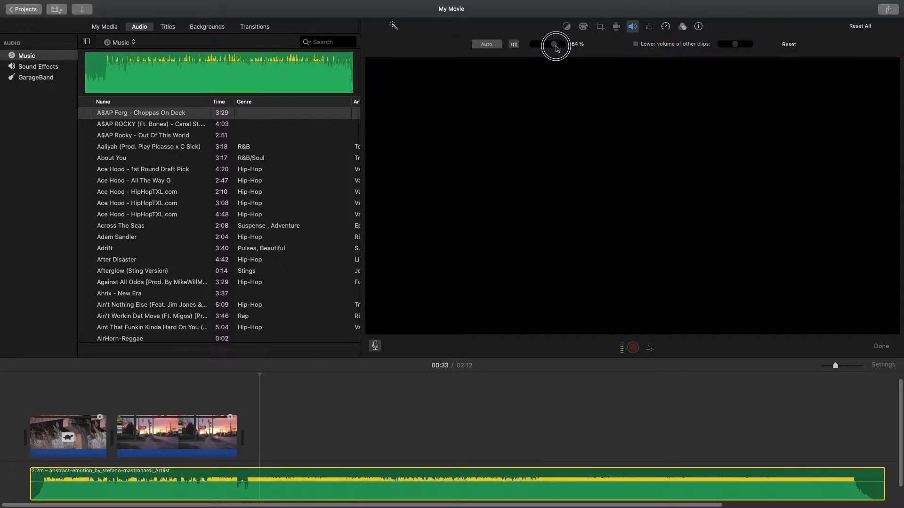
left_click_drag(555, 45, 551, 47)
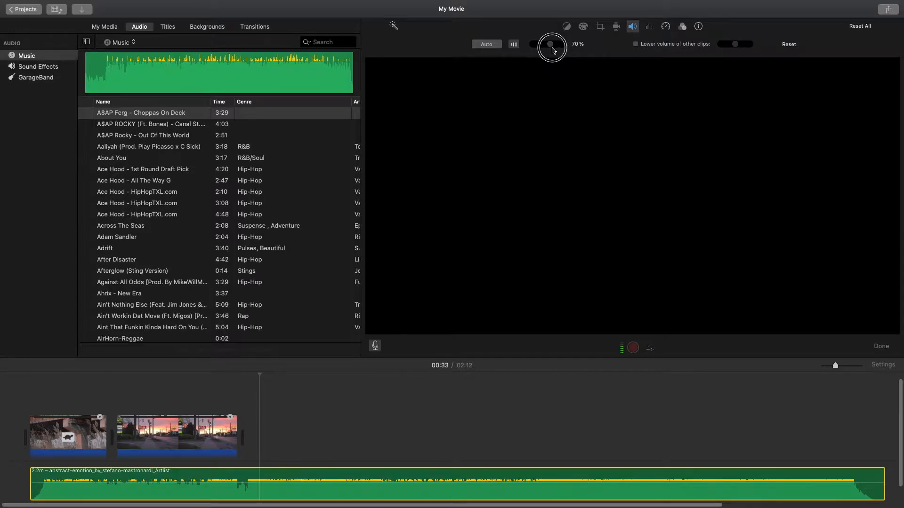
left_click_drag(553, 47, 547, 47)
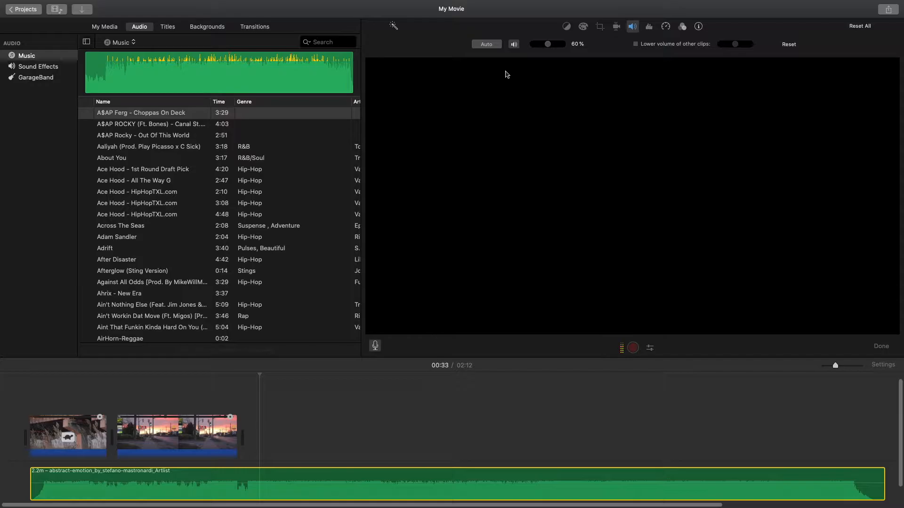
left_click(177, 435)
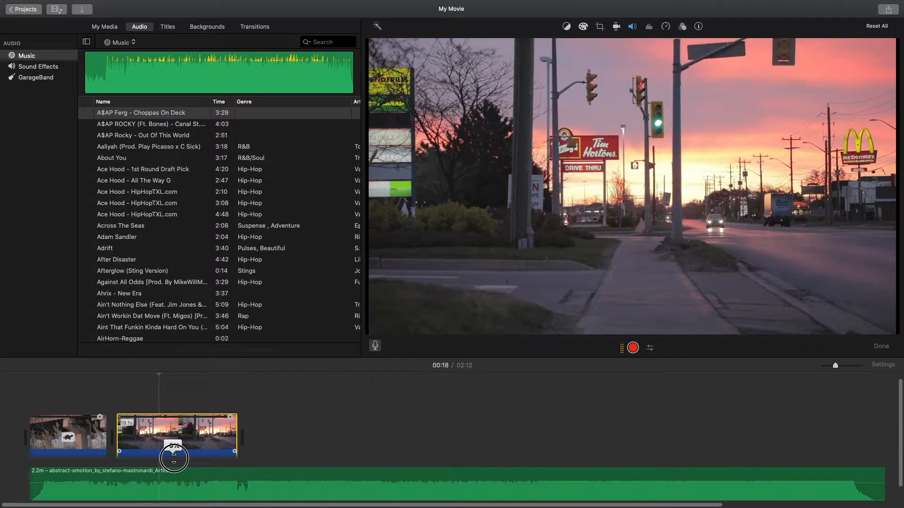
left_click(176, 448)
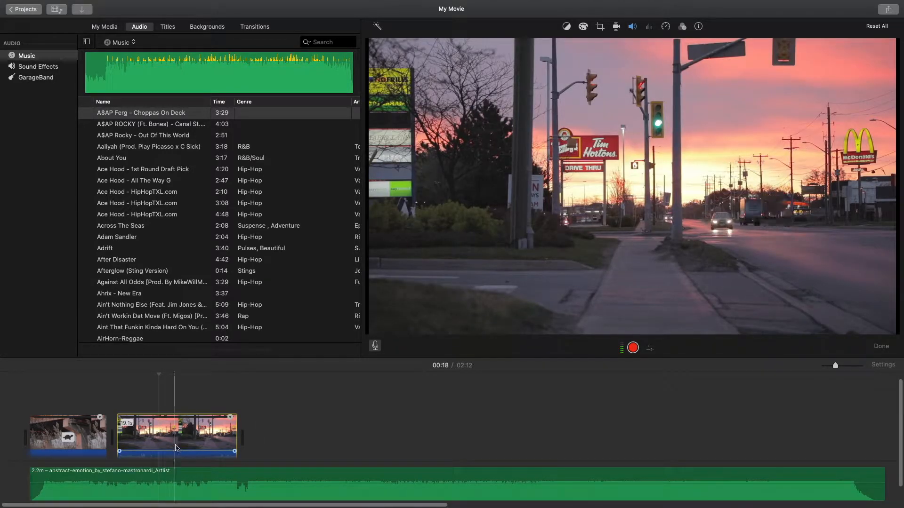
left_click(632, 26)
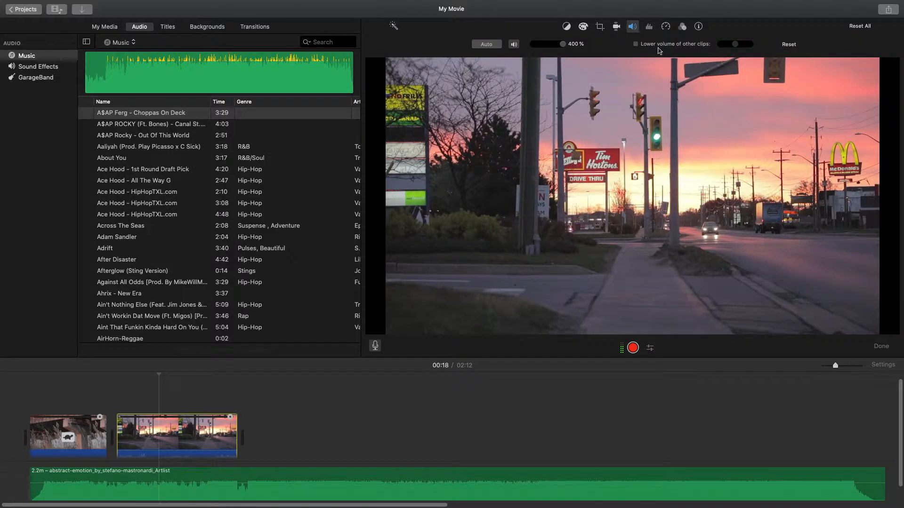
mouse_move(636, 44)
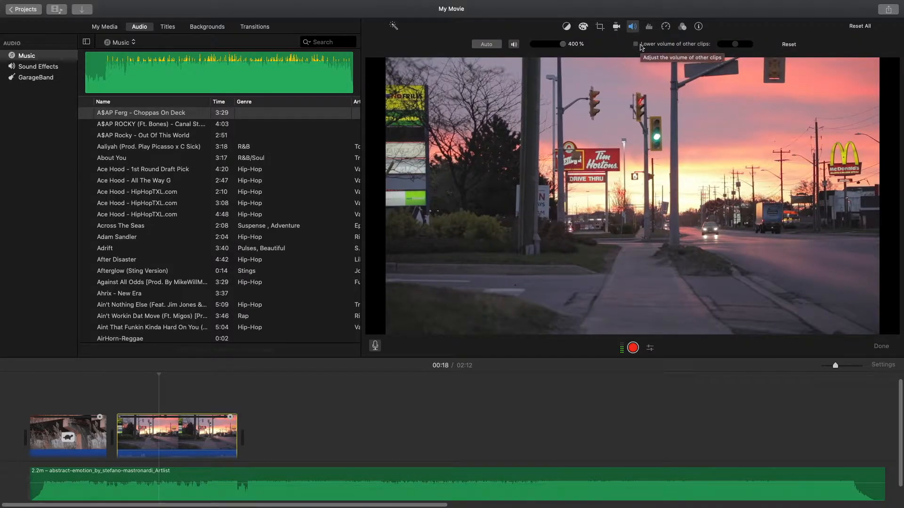
left_click(635, 44)
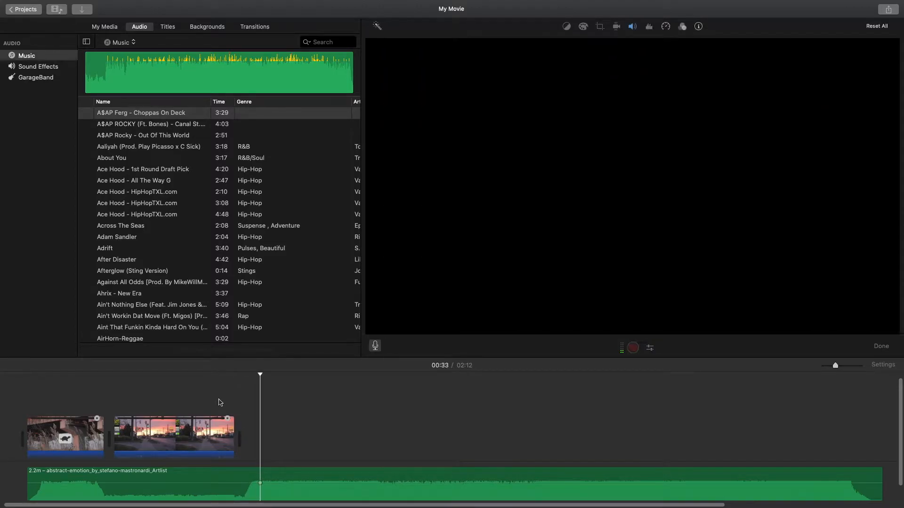
Step: Drag the music clip's volume down to a nearly silent 4%
left_click(631, 26)
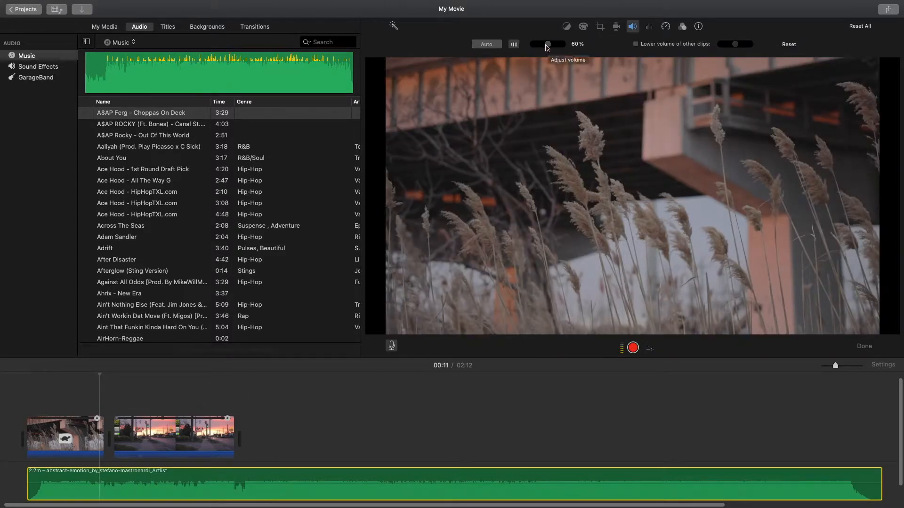
left_click_drag(546, 45, 546, 46)
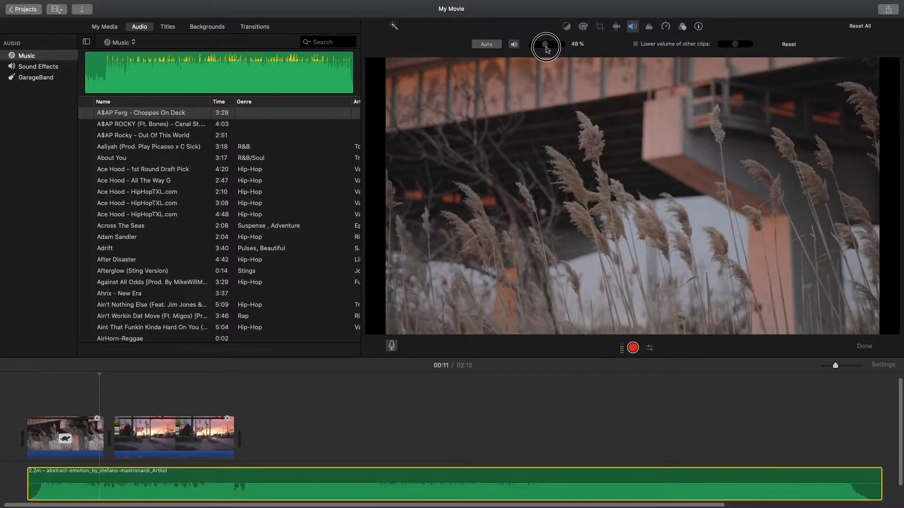
left_click_drag(546, 44, 540, 44)
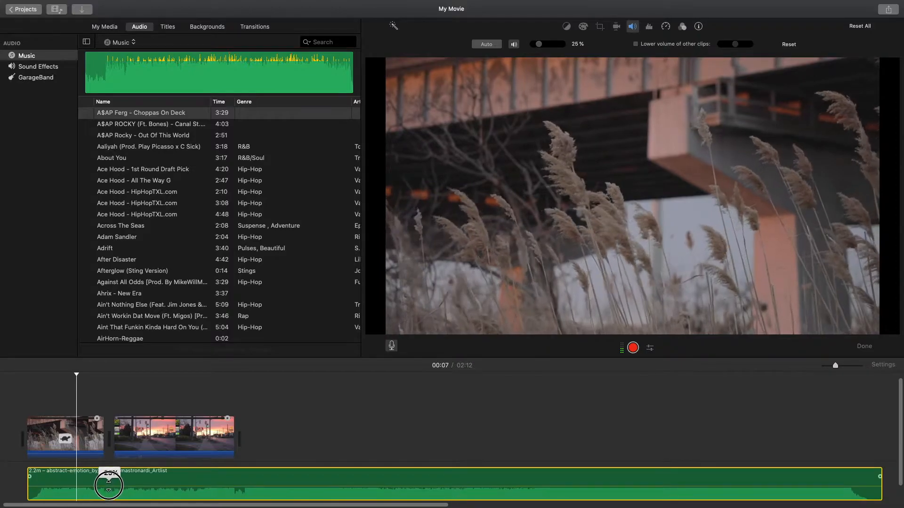
left_click_drag(534, 45, 545, 45)
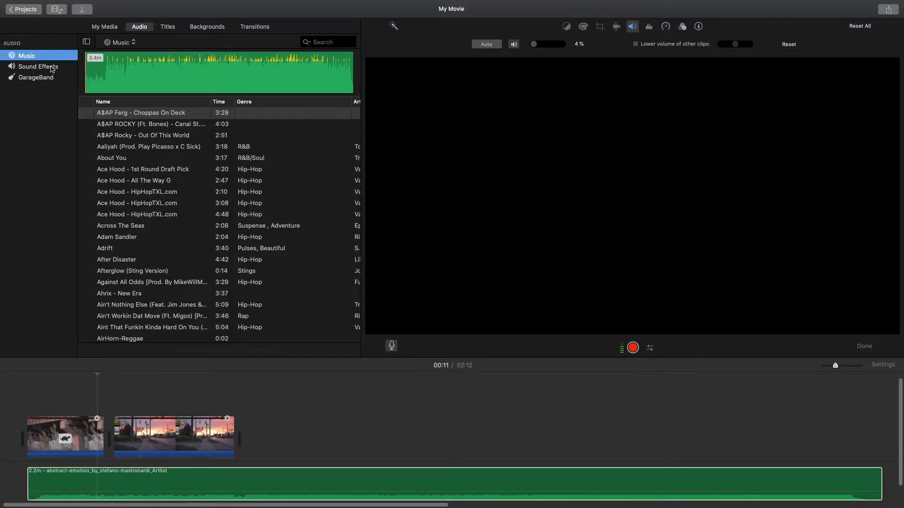
Step: Switch the Audio browser to Sound Effects and browse down the effects list
left_click(38, 66)
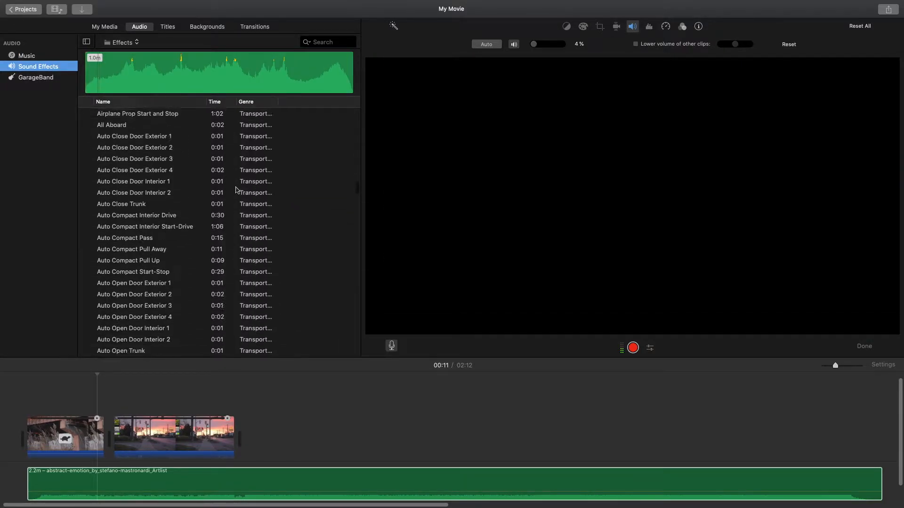
scroll("down", 3)
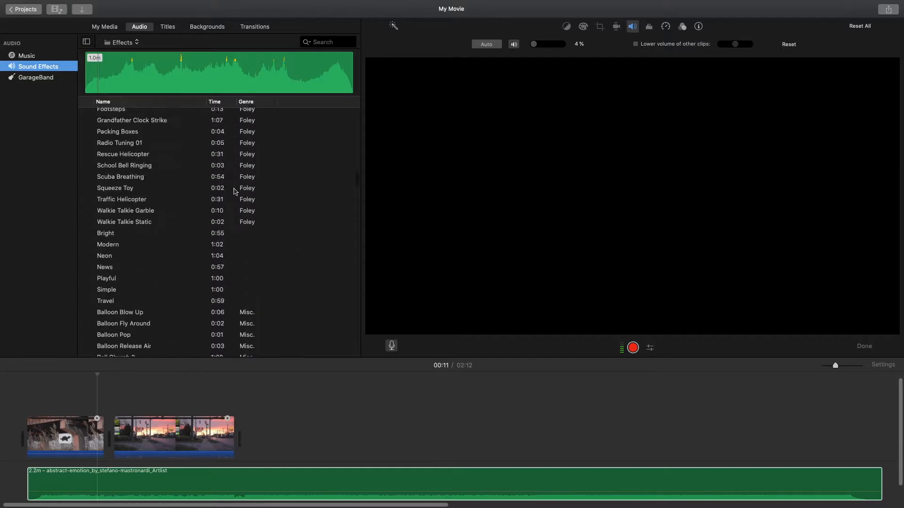
scroll("down", 3)
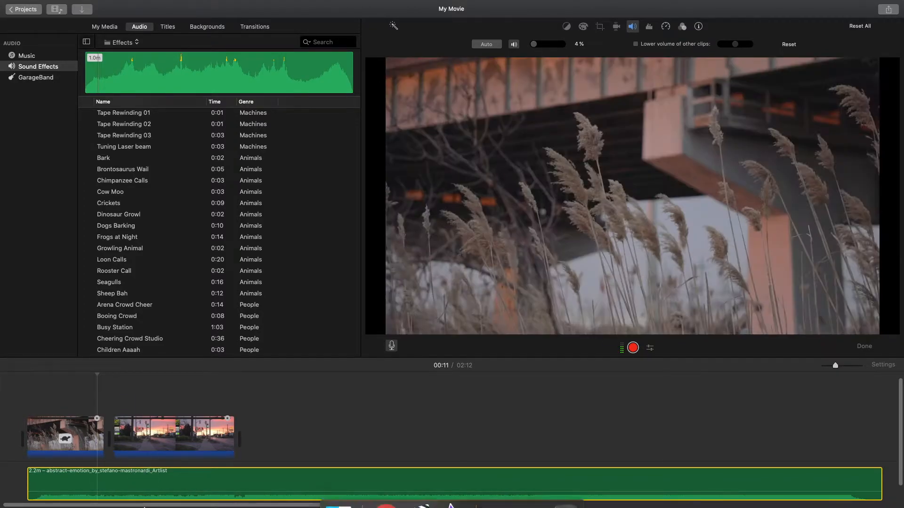
left_click(65, 436)
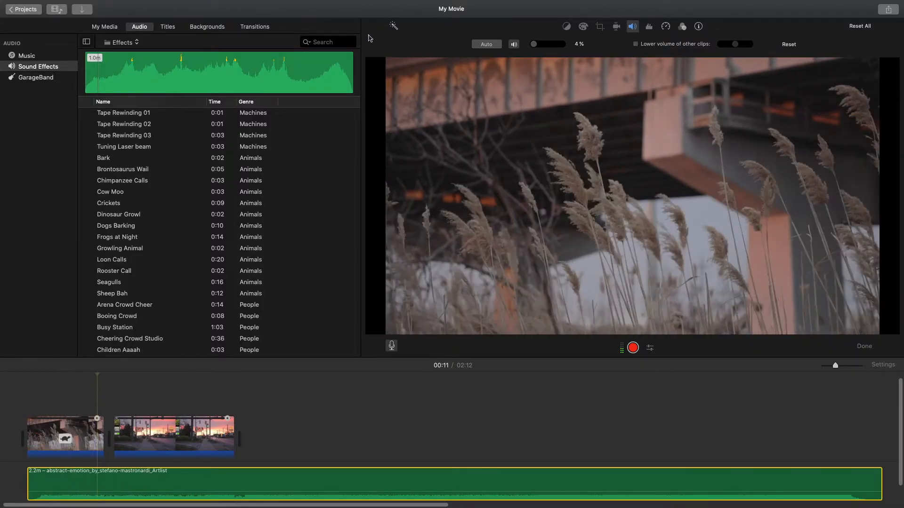
Step: Search 'wind' and preview Cave and Wind, Tape Rewinding 03 and Wind 3
type("wind")
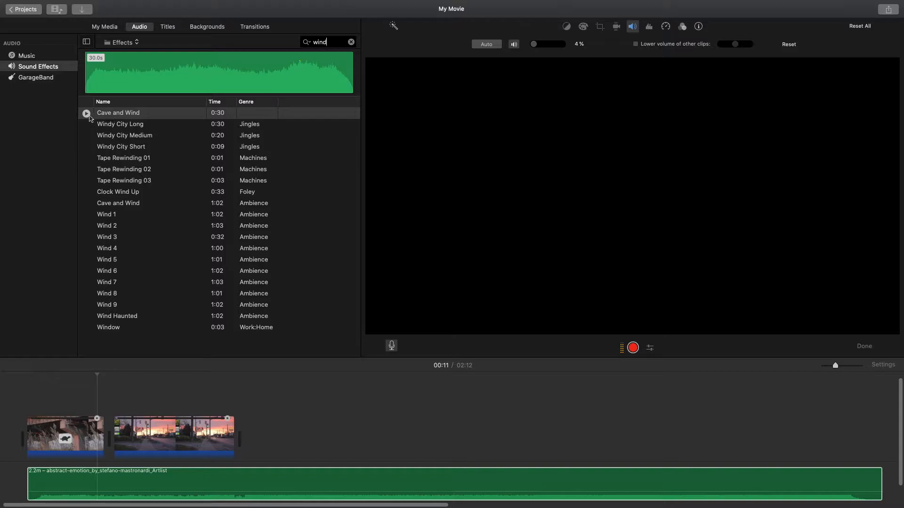
left_click(119, 112)
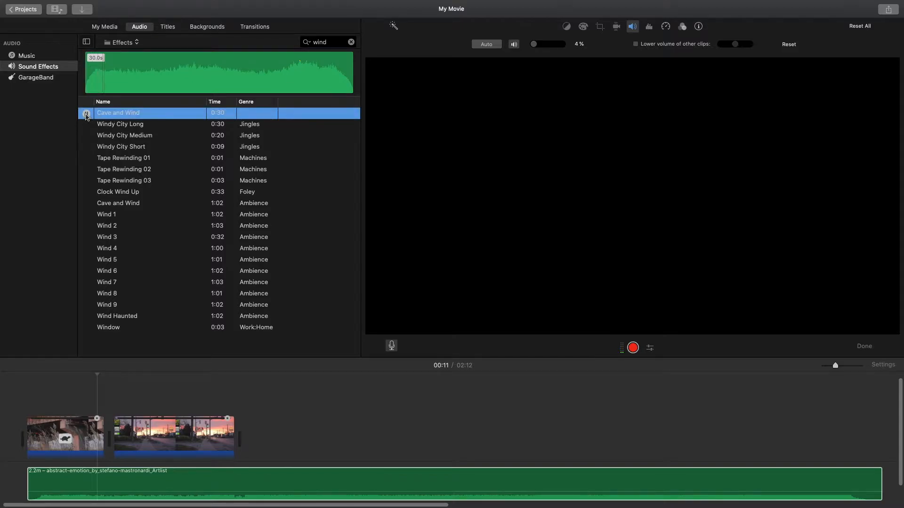
left_click(120, 147)
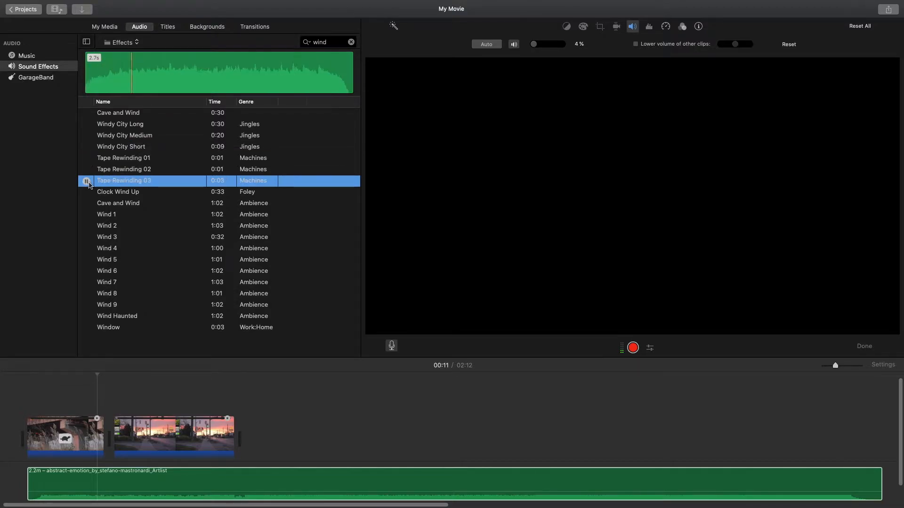
left_click(106, 237)
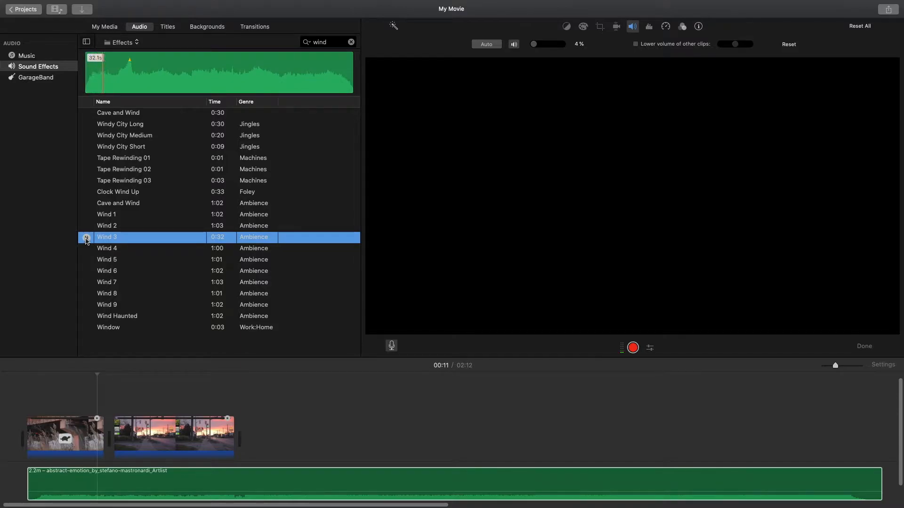
mouse_move(107, 222)
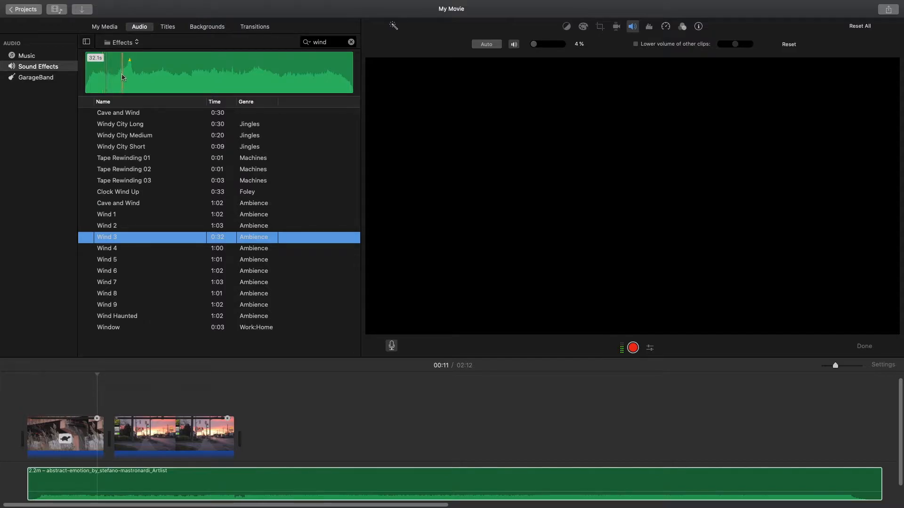
key("o")
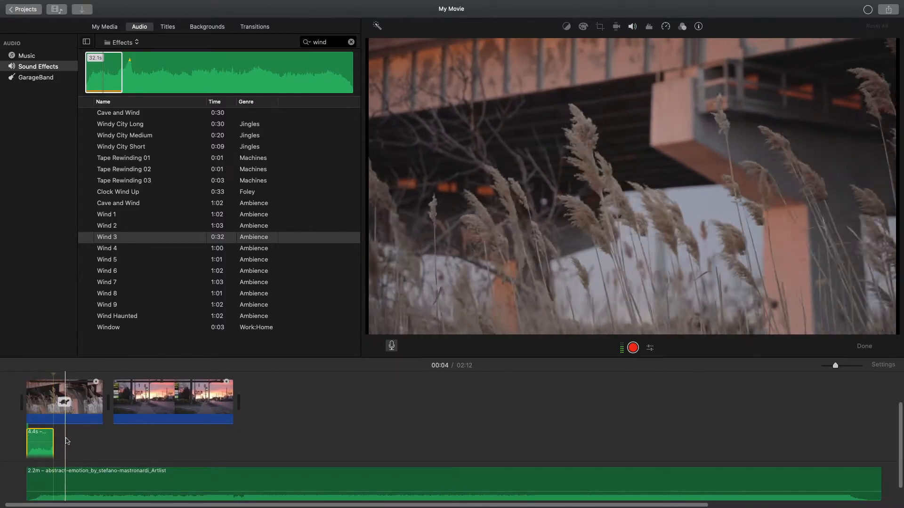
Step: Stretch the Wind 3 effect under the opening grass clip to 12.2 seconds
left_click_drag(48, 435, 98, 435)
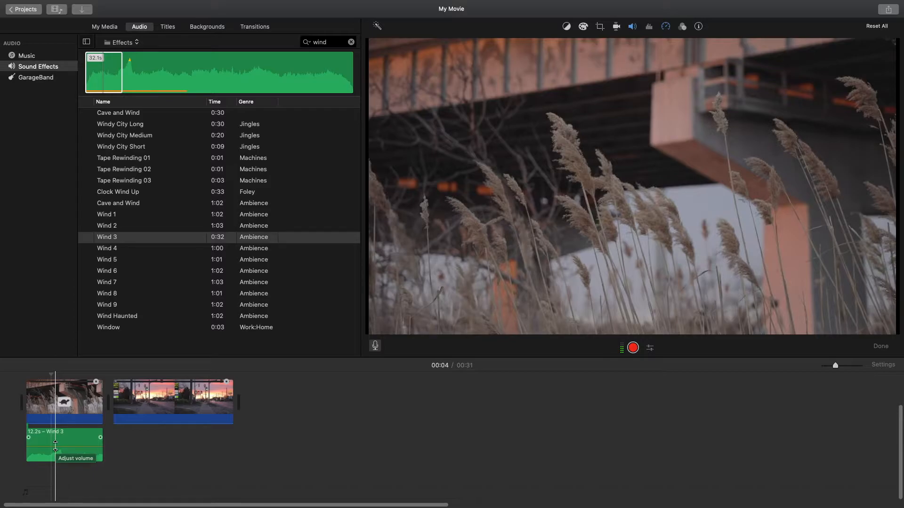
left_click(174, 401)
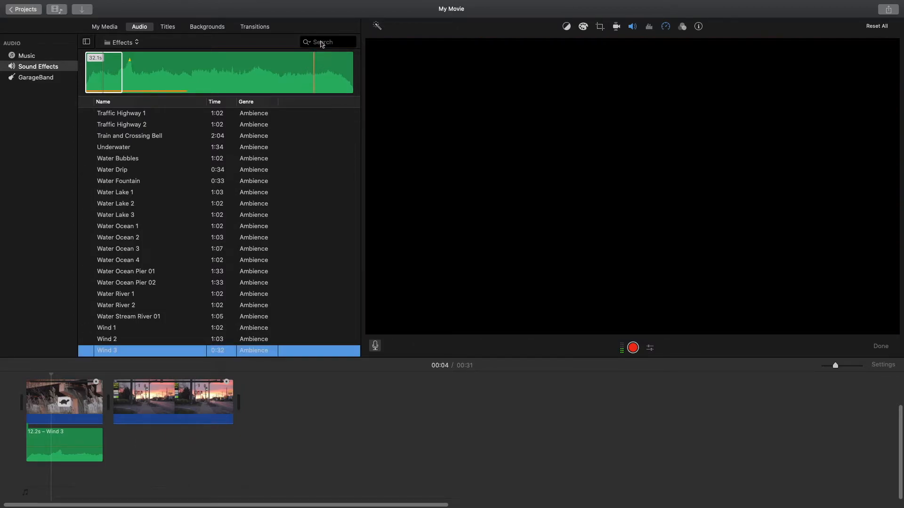
Step: Search 'traffic', preview the Traffic effect and pick a portion of it
type("t")
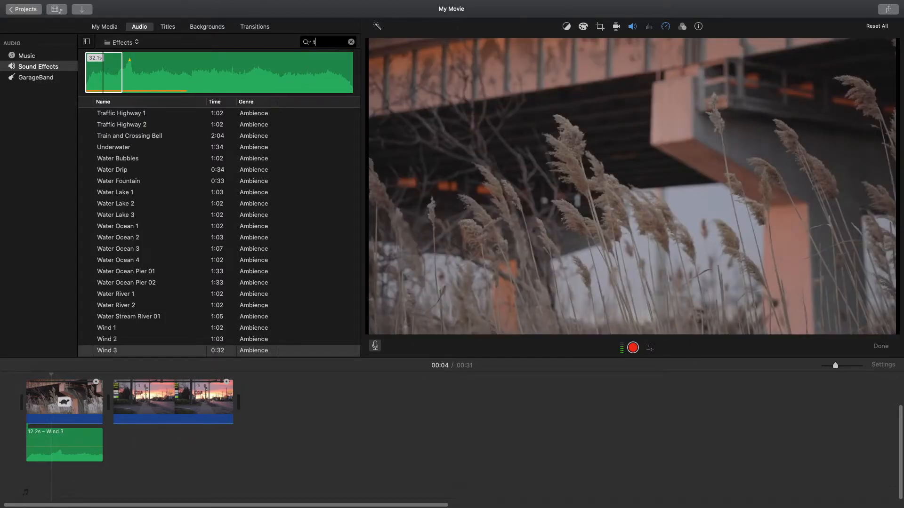
type("raffic")
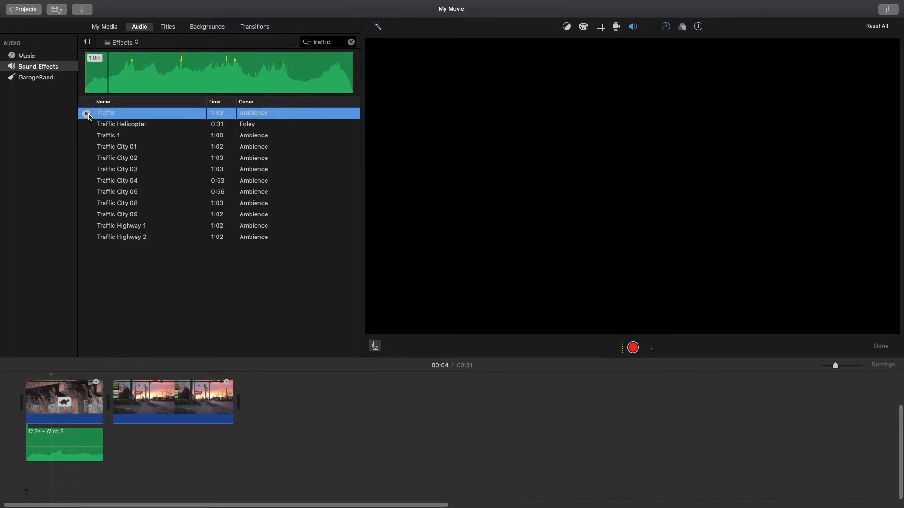
left_click(129, 404)
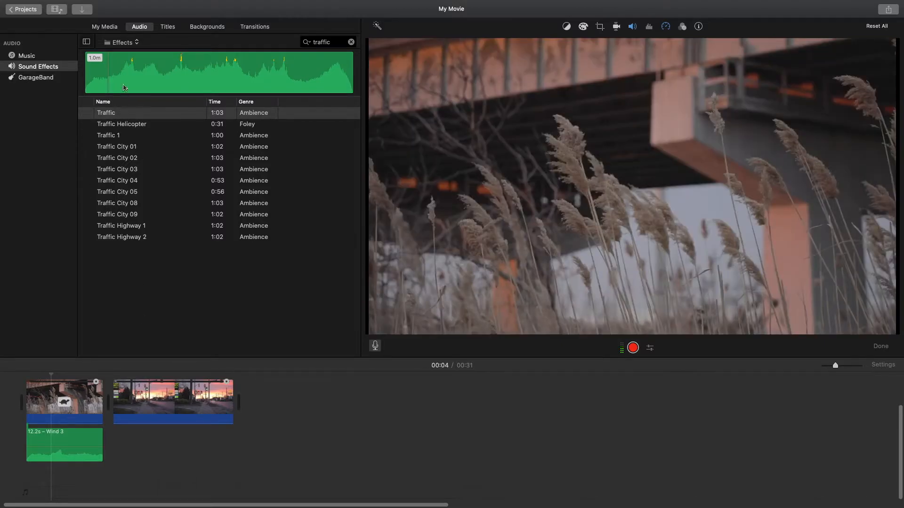
left_click(106, 112)
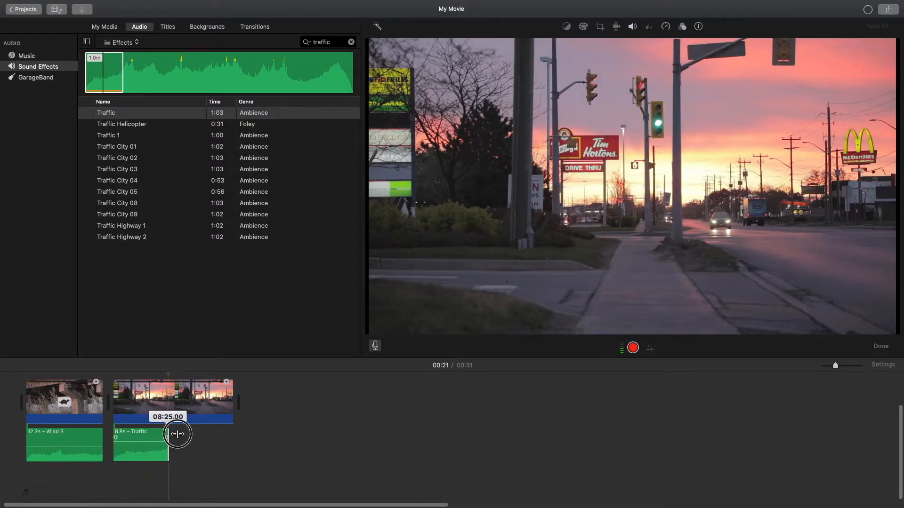
Step: Extend the Traffic clip to the street clip's end (19.1s) and play it back
left_click_drag(177, 433, 231, 433)
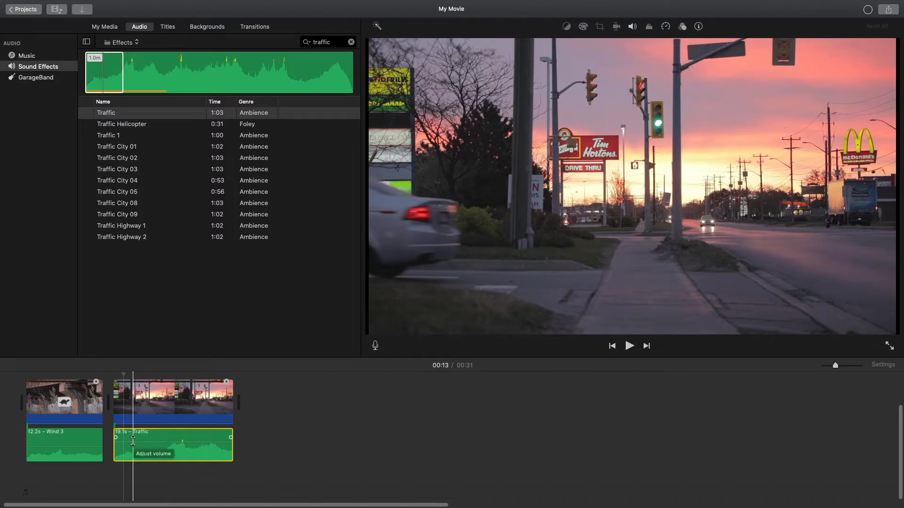
left_click(628, 346)
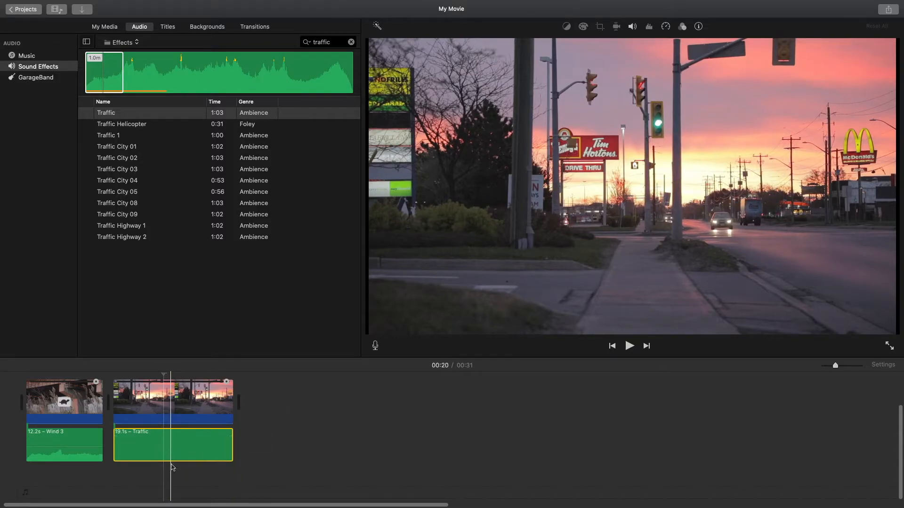
left_click(629, 345)
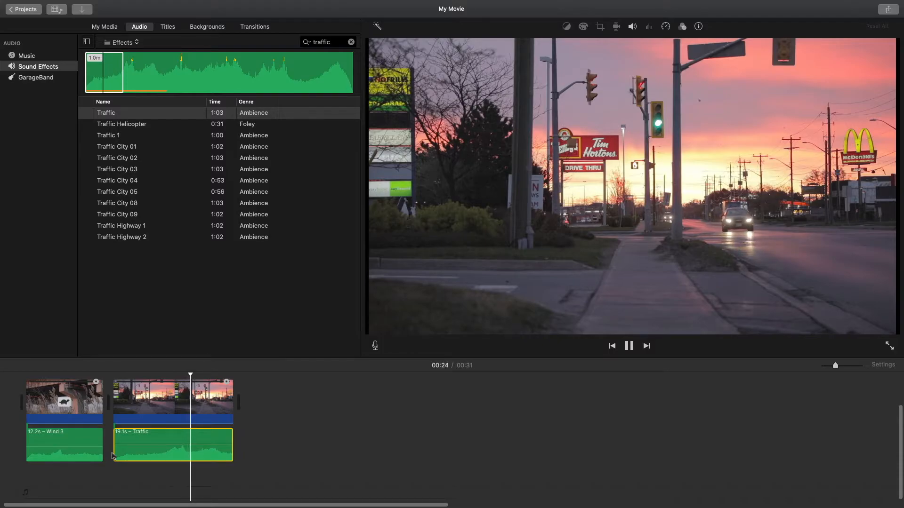
Step: Select the street-scene clip and switch the Audio browser to the GarageBand library
left_click(628, 345)
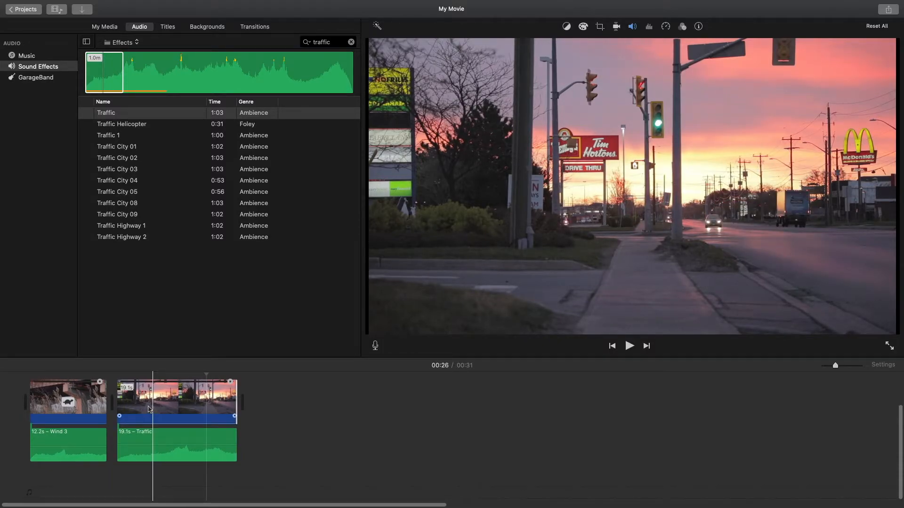
mouse_move(150, 410)
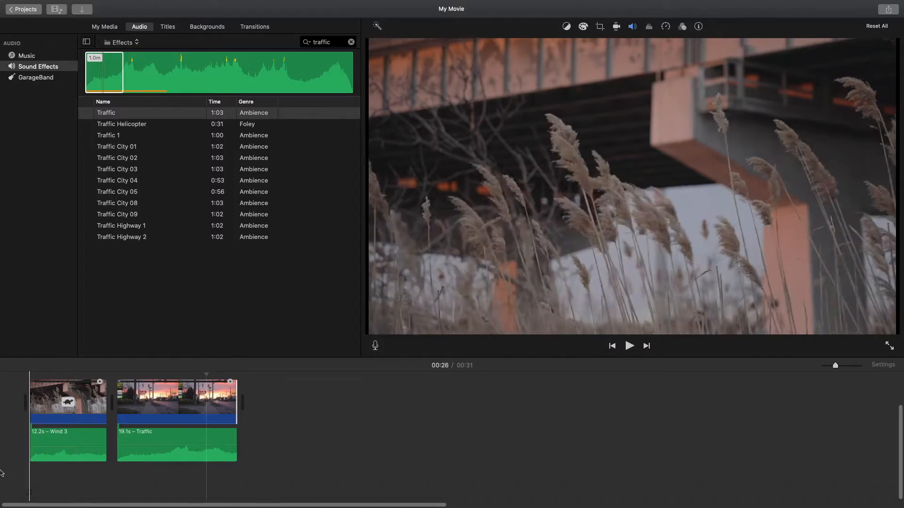
left_click(36, 77)
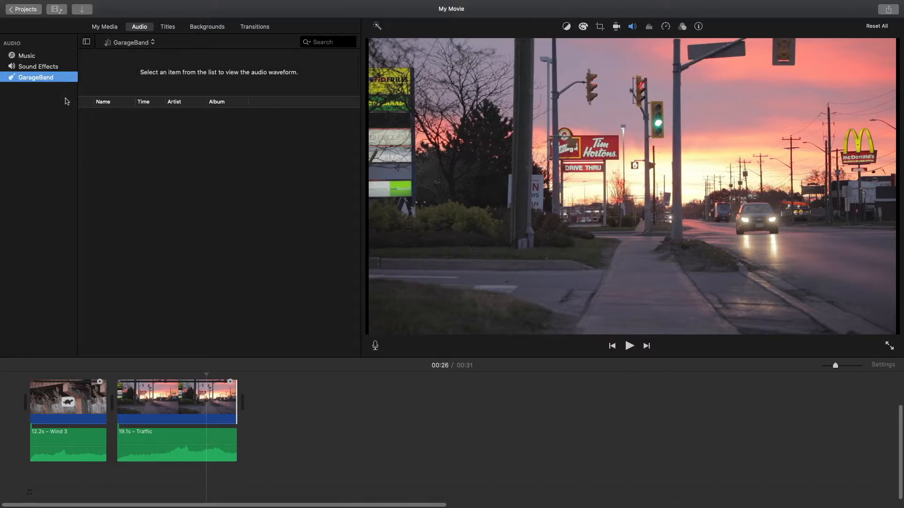
mouse_move(127, 73)
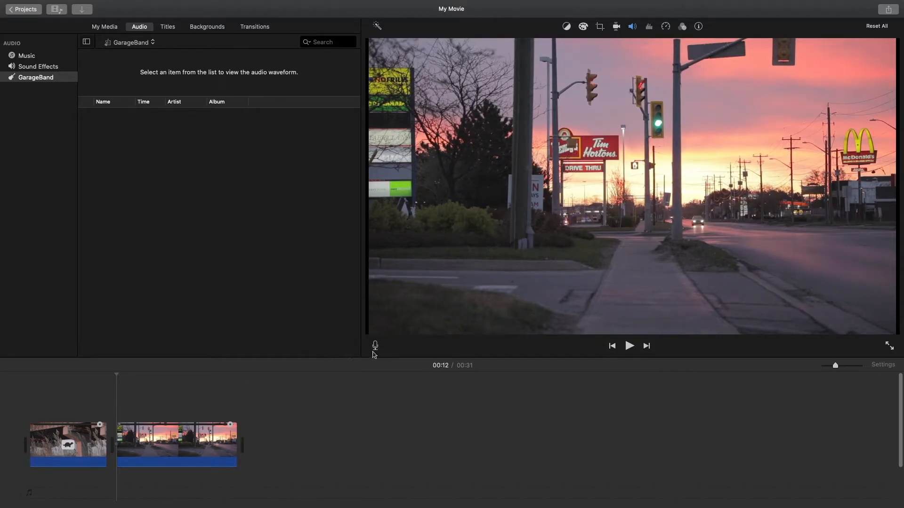
mouse_move(374, 345)
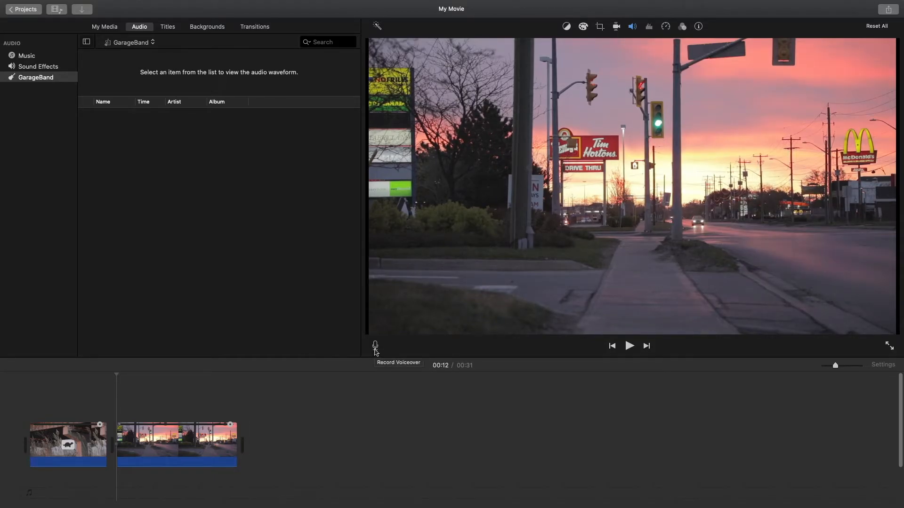
Step: Start Record Voiceover at the movie's beginning with the recording options showing
left_click(375, 345)
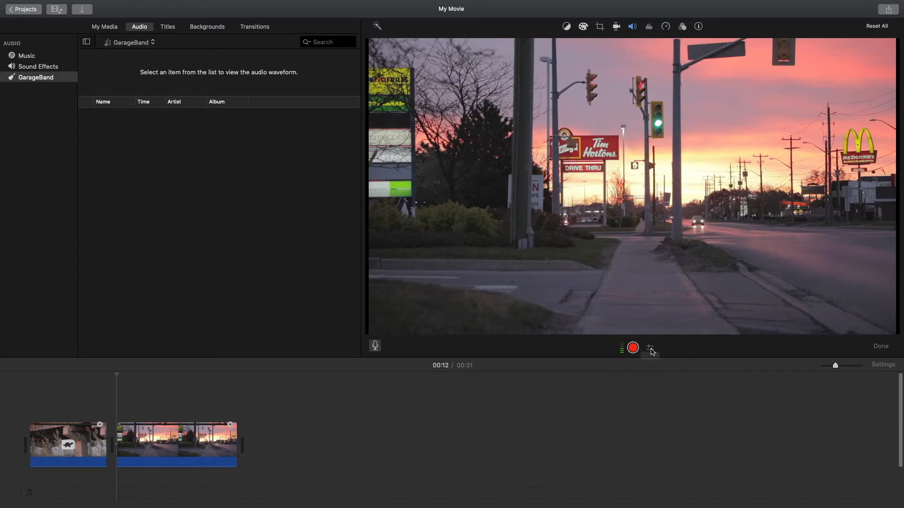
left_click(649, 348)
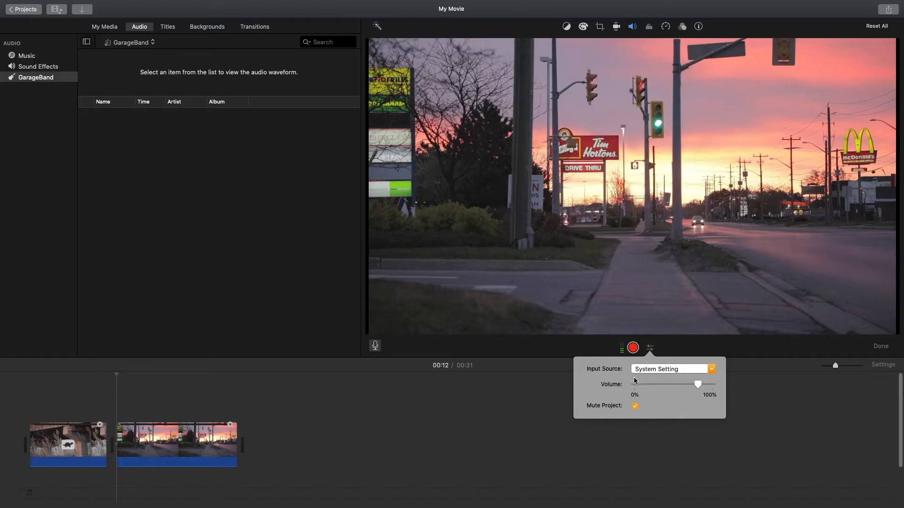
mouse_move(653, 374)
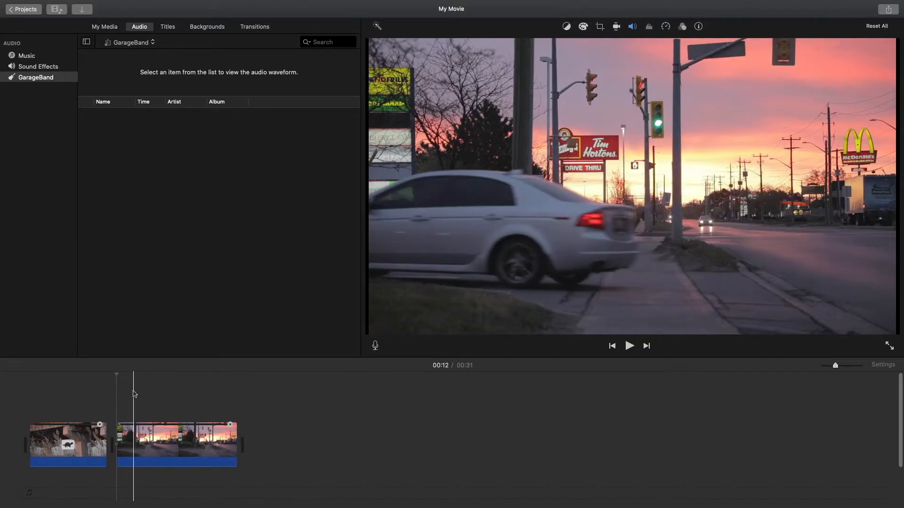
left_click_drag(132, 375, 159, 375)
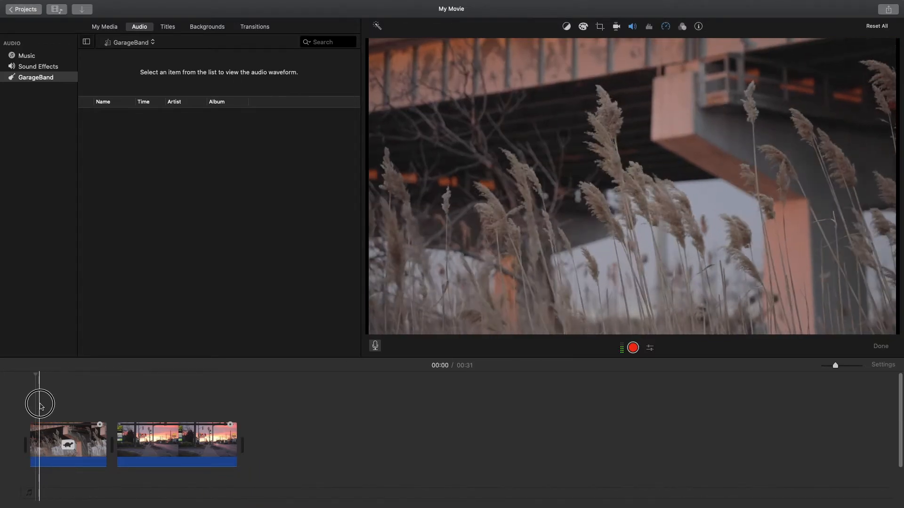
left_click(632, 347)
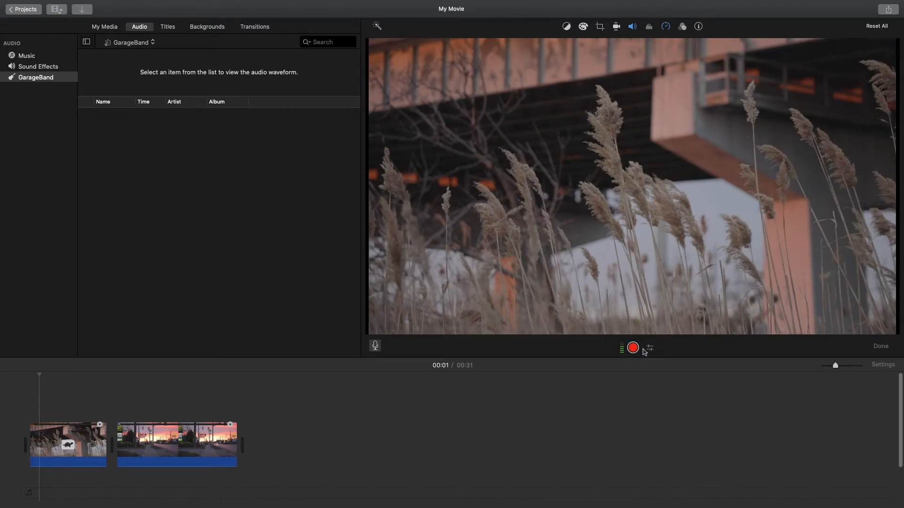
left_click(648, 347)
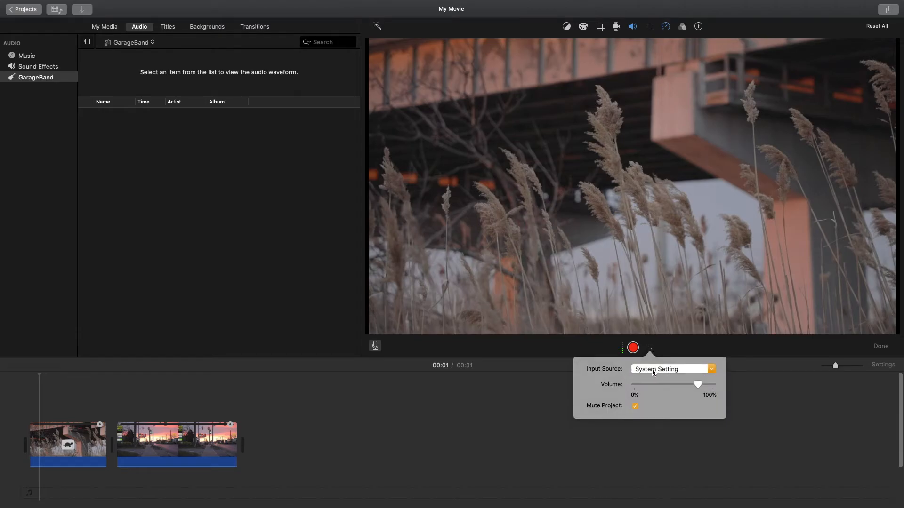
mouse_move(661, 373)
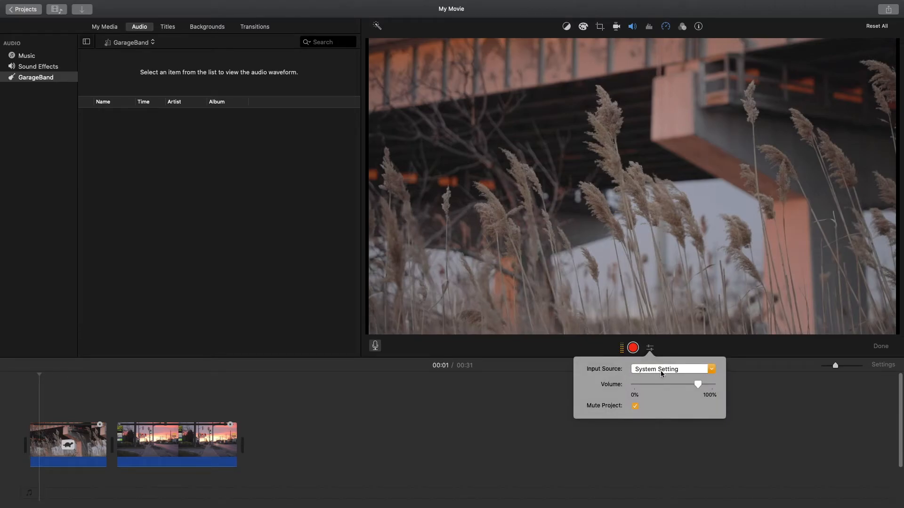
Step: Choose Yeti Stereo Microphone as input source and keep Mute Project checked
left_click(670, 368)
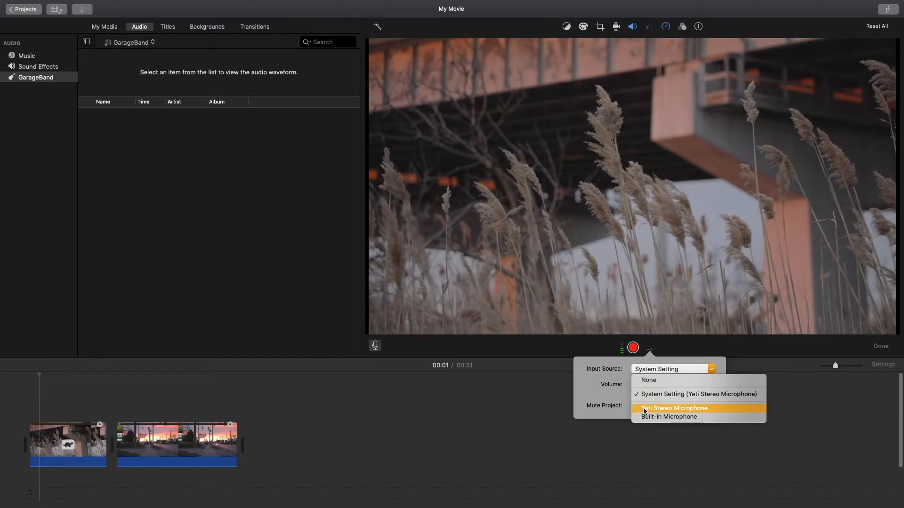
left_click(673, 407)
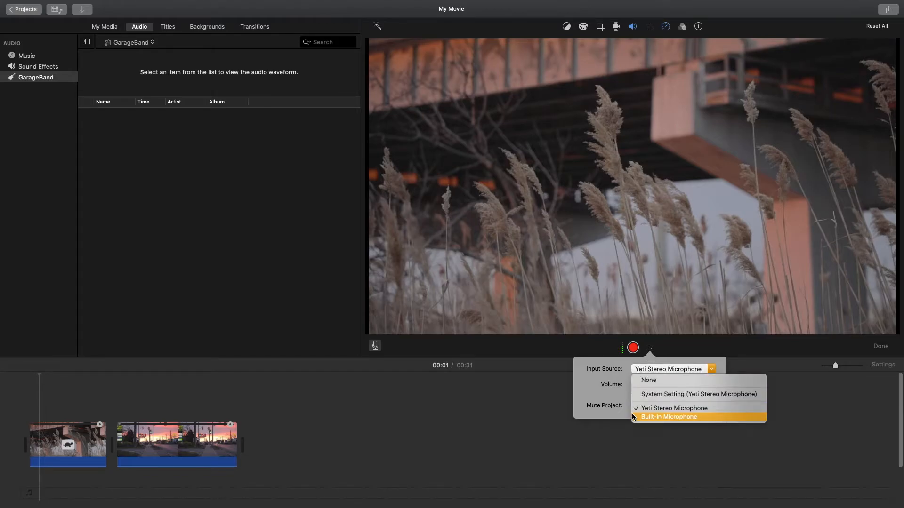
mouse_move(636, 417)
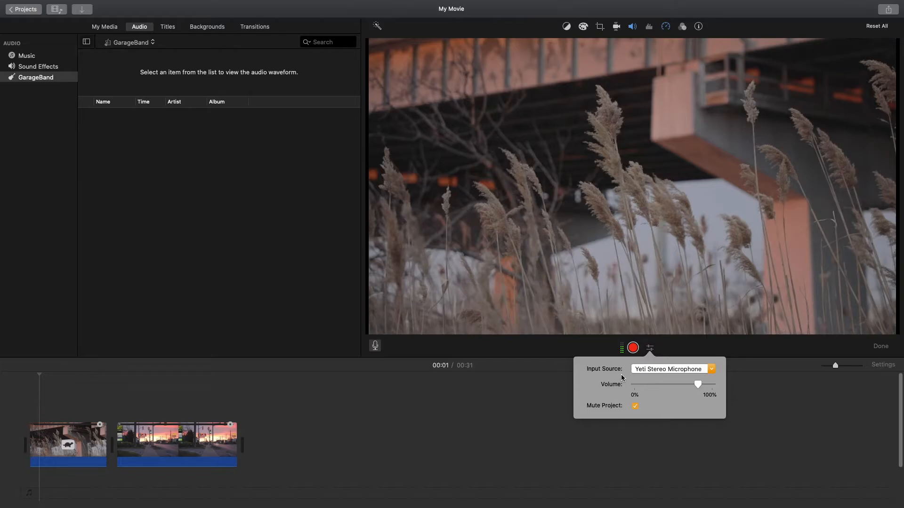
left_click(634, 406)
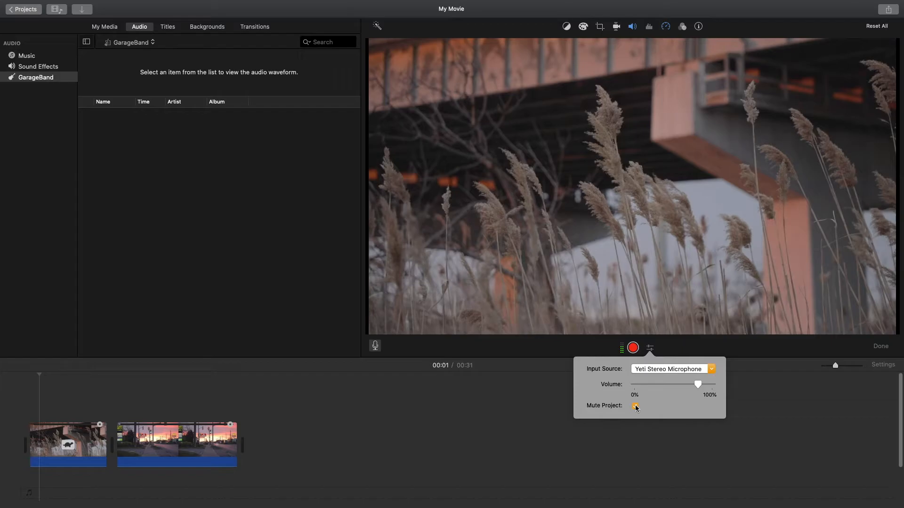
left_click(635, 406)
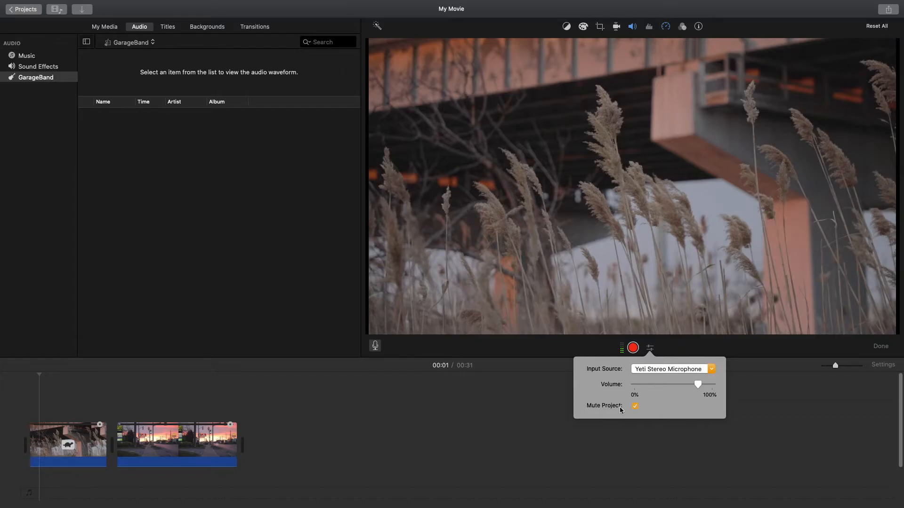
left_click(633, 406)
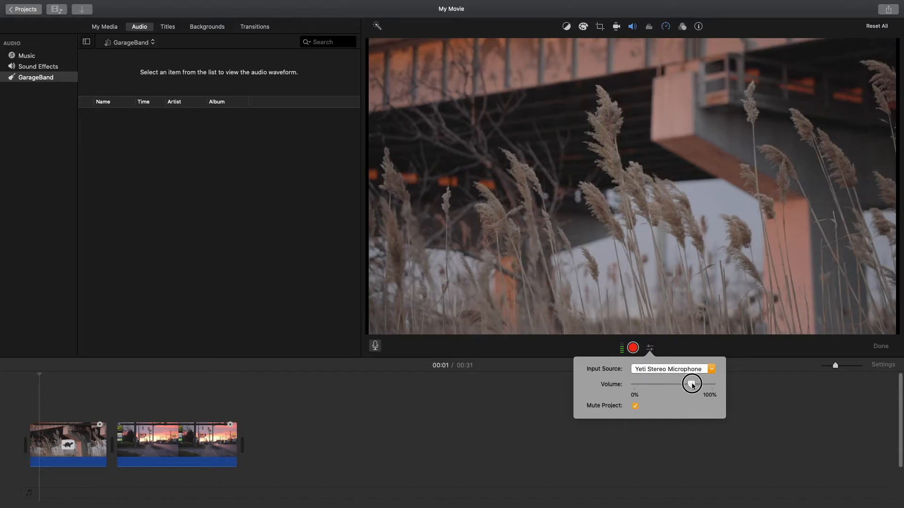
Step: Settle the recording input volume at about three-quarters
left_click_drag(691, 384, 662, 384)
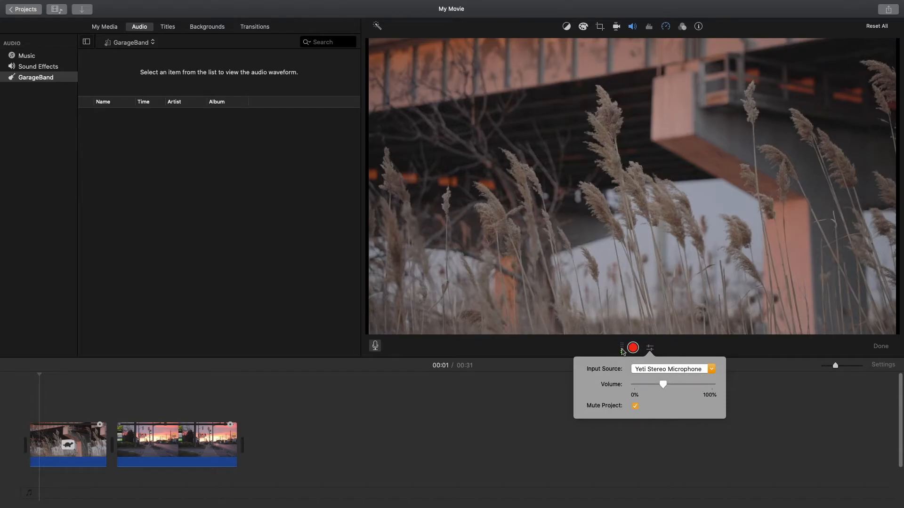
left_click_drag(663, 384, 699, 387)
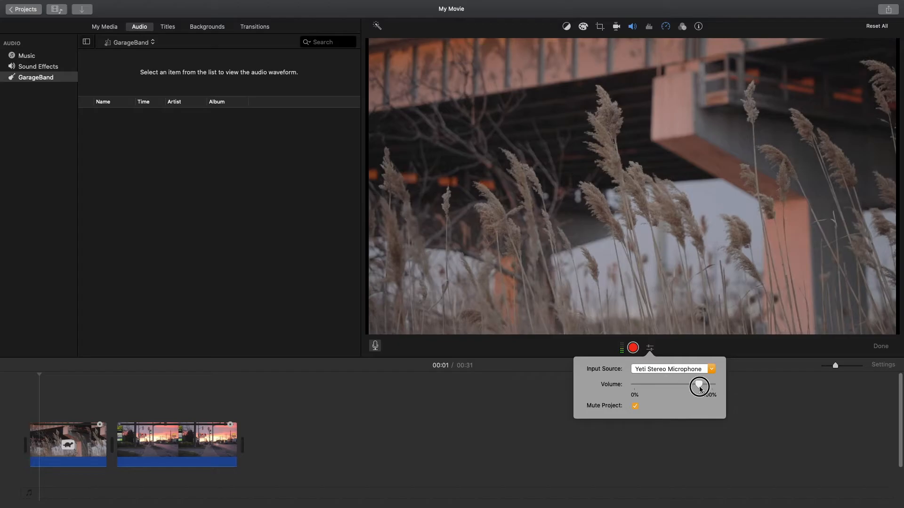
left_click_drag(699, 386, 713, 386)
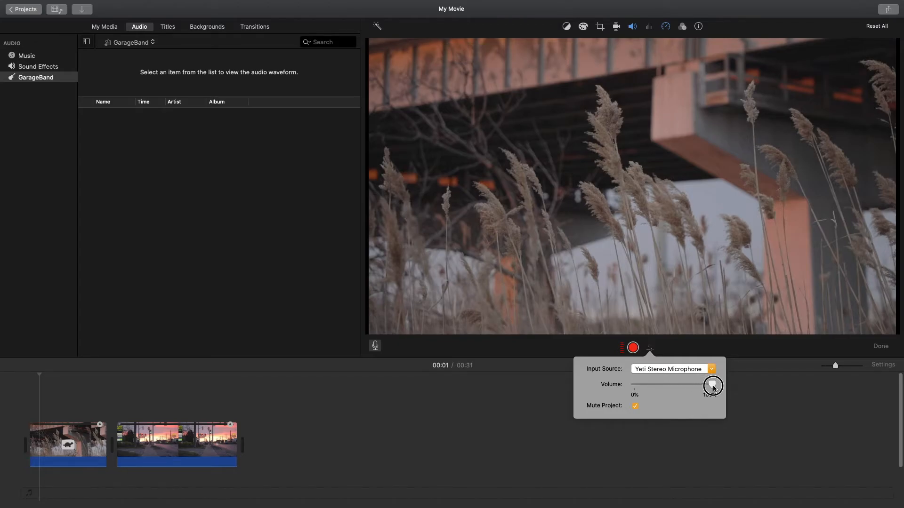
left_click_drag(713, 385, 687, 384)
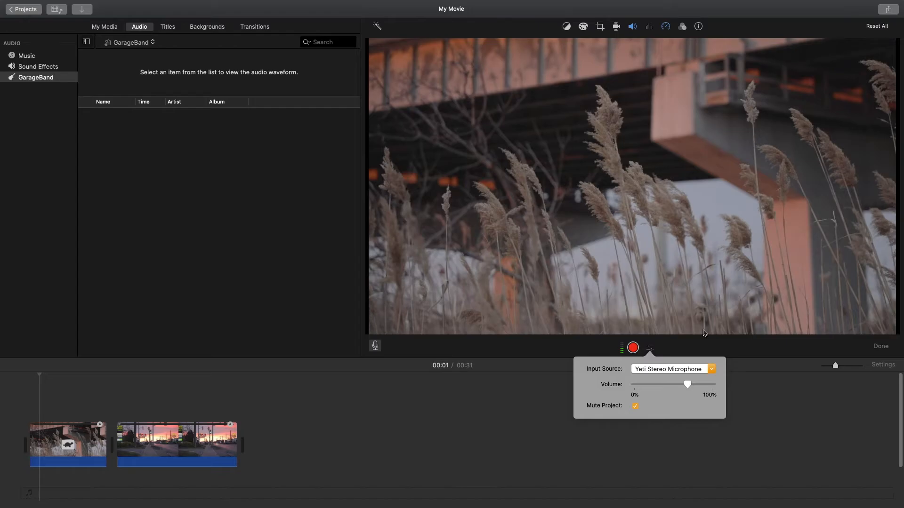
mouse_move(637, 360)
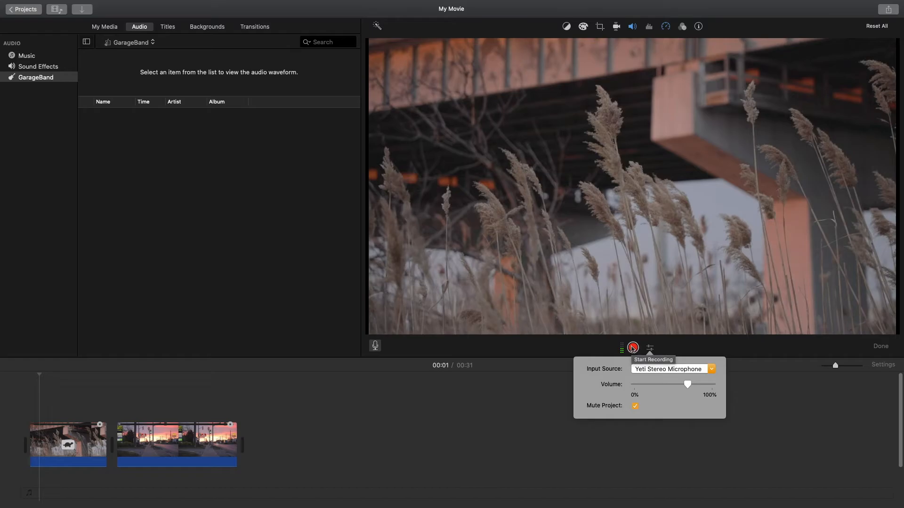
Step: Record an 18-second voiceover clip (VO-3) beneath the two opening video clips
left_click(632, 347)
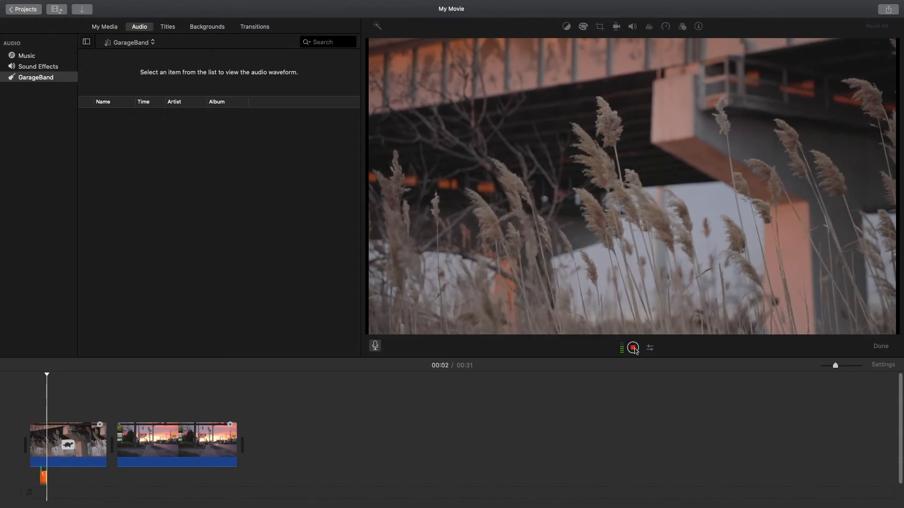
left_click(632, 347)
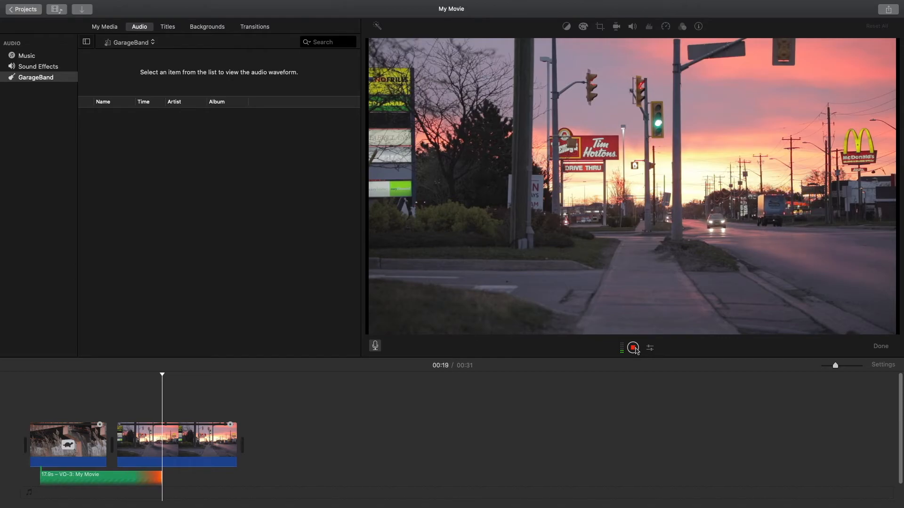
left_click(632, 347)
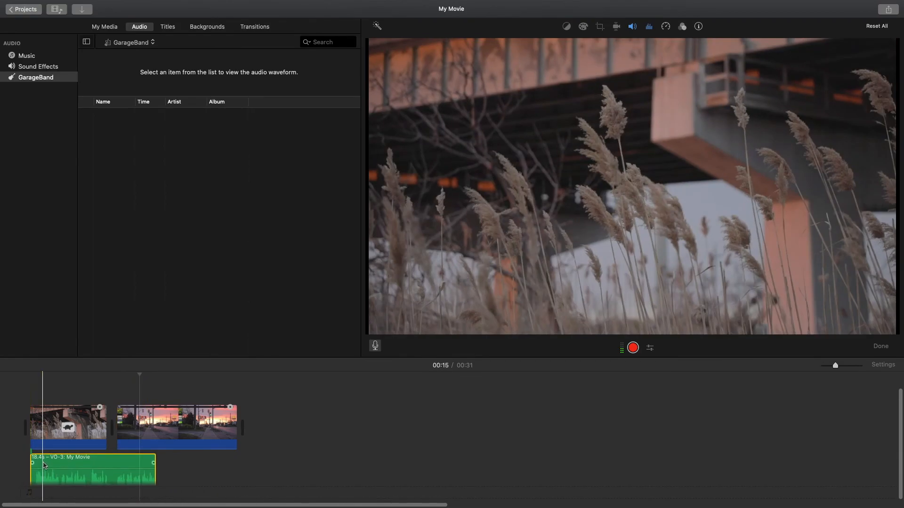
Step: Shift VO-3 to start where the street clip ends, extending the project to 49 seconds
left_click(115, 459)
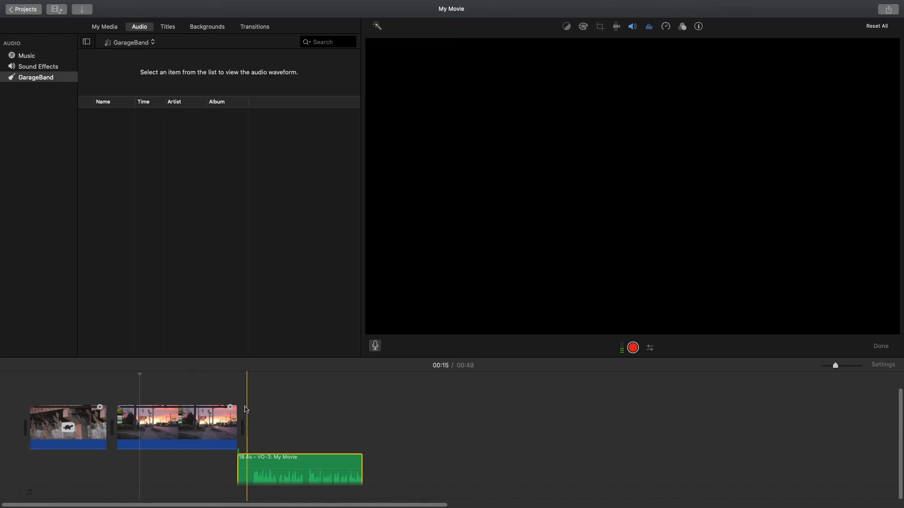
left_click(176, 426)
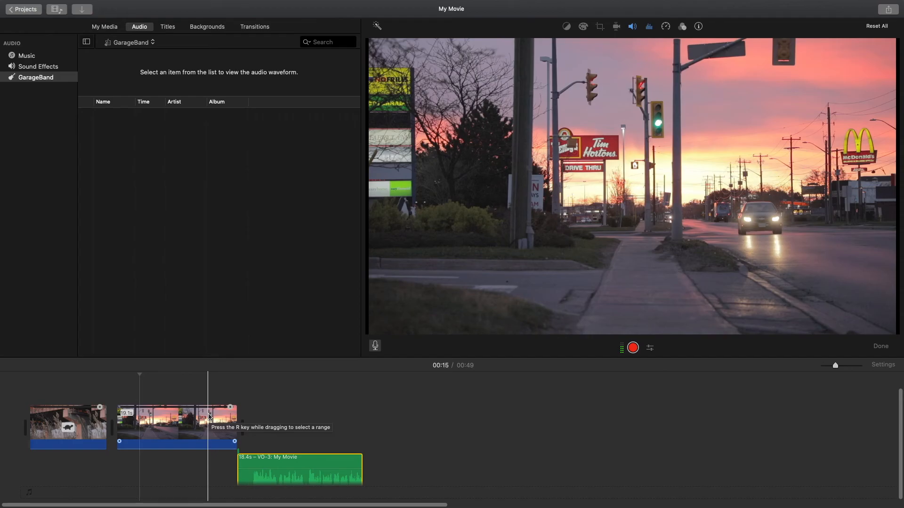